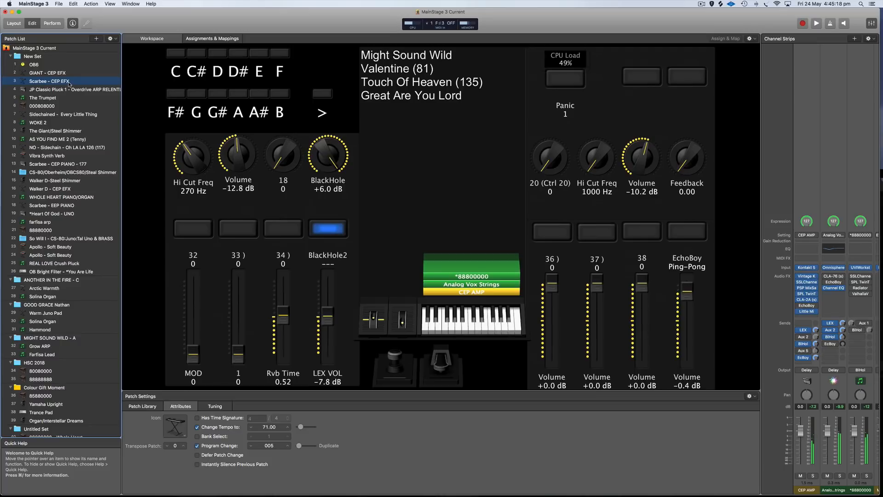
Raise the on-screen Mod Wheel fader to 127 so the string swell sounds.
left_click_drag(238, 349, 237, 305)
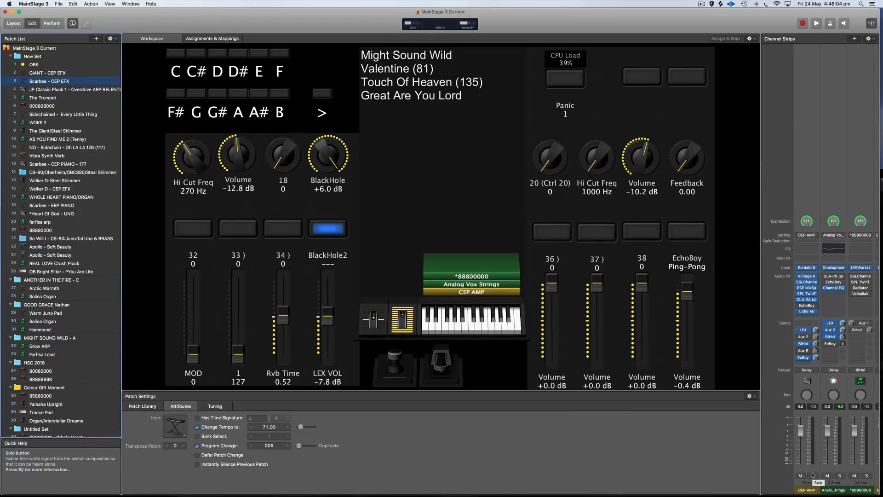
Solo the Analog Vox Strings strip and open the BlackHole reverb on its send.
left_click(821, 475)
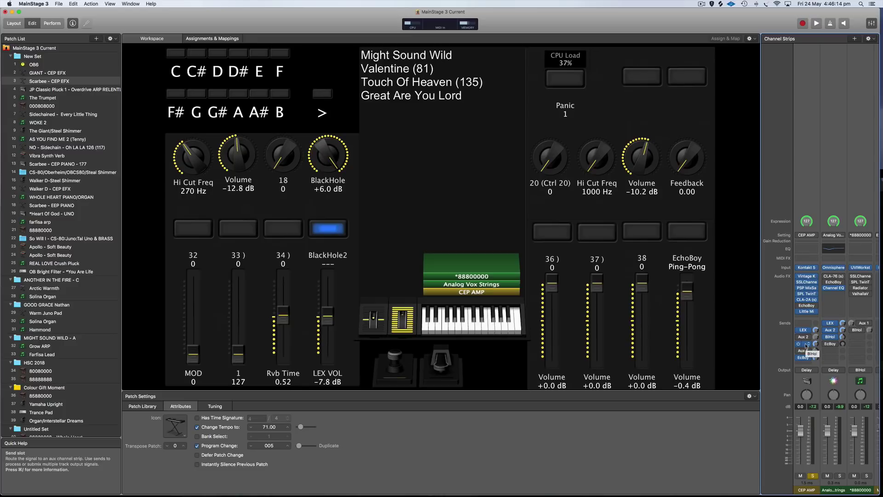
left_click(861, 279)
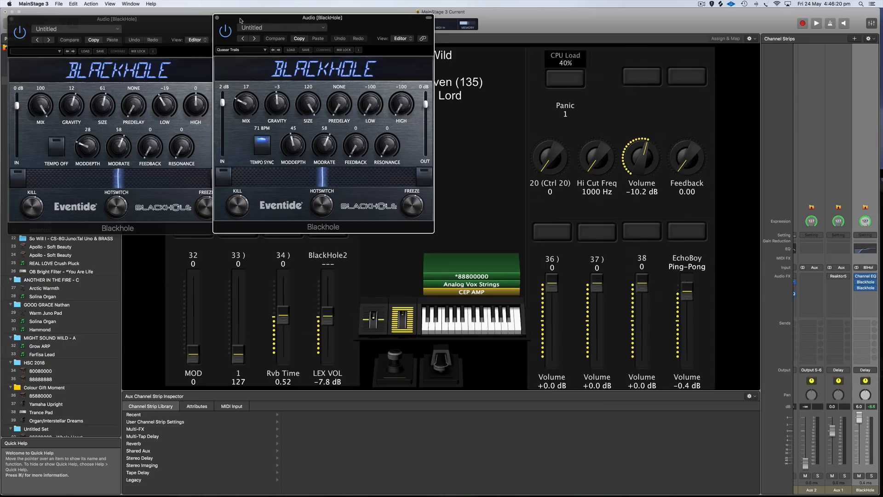
mouse_move(217, 19)
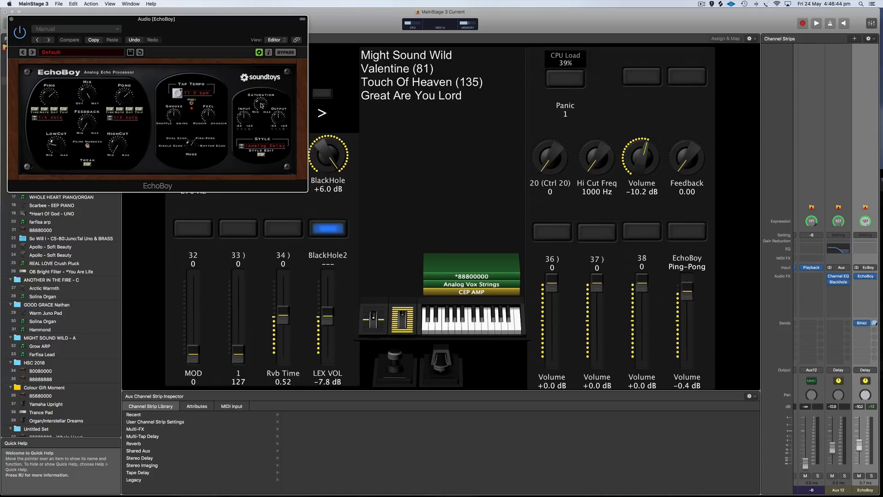
mouse_move(11, 19)
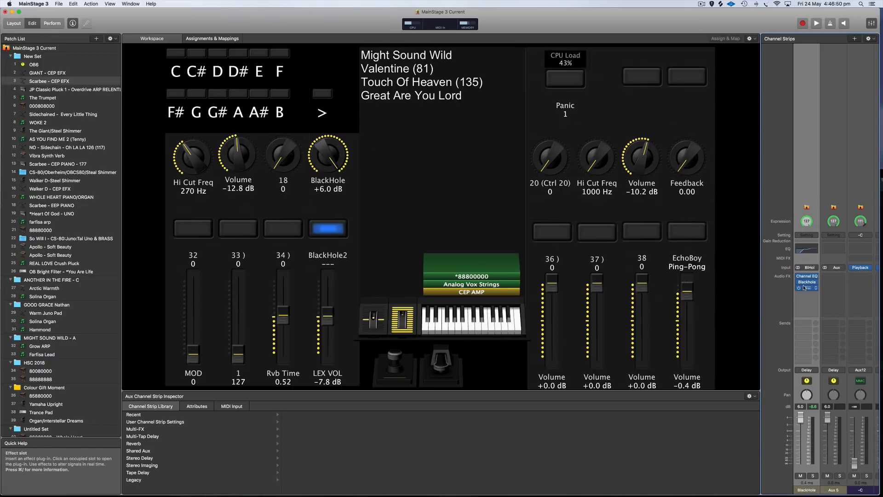
mouse_move(806, 281)
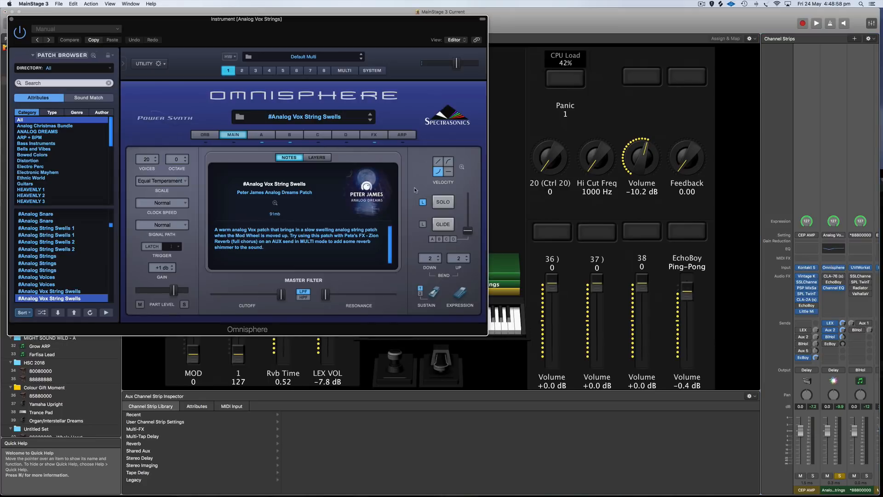
Close the Omnisphere window after viewing the Analog Vox String Swells sound.
left_click(261, 133)
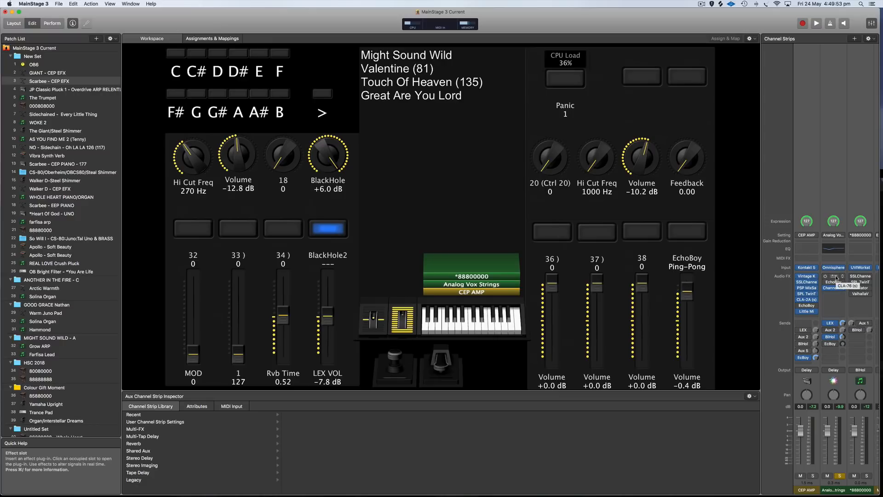
Reopen the Omnisphere plug-in window from the Analog Vox Strings instrument slot.
left_click(833, 329)
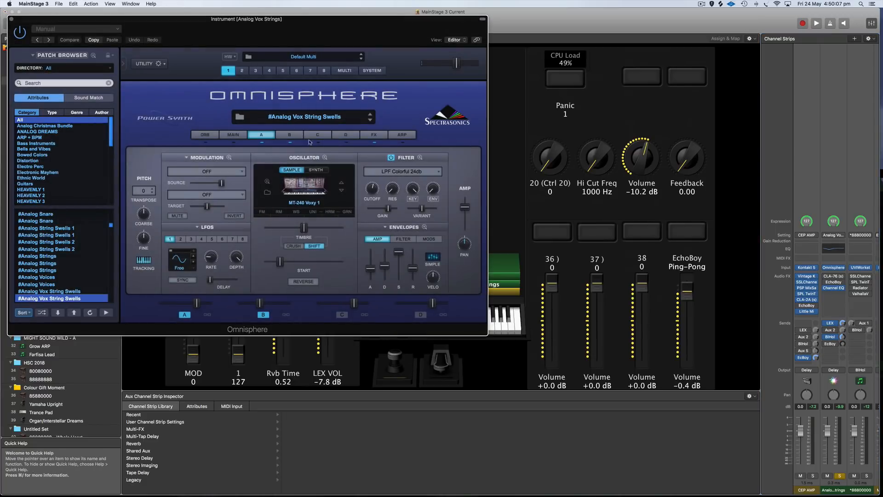
Show part A's oscillator, filter and envelope settings for the string swell in Omnisphere.
left_click(289, 134)
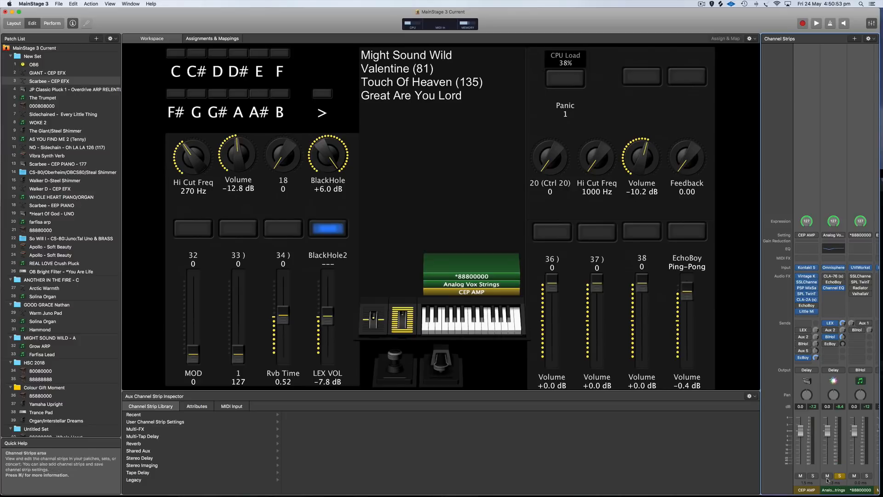
mouse_move(854, 476)
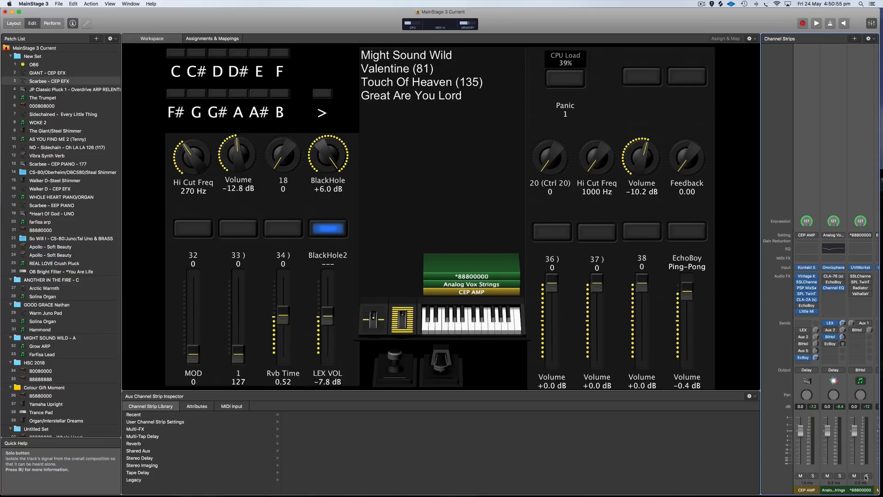